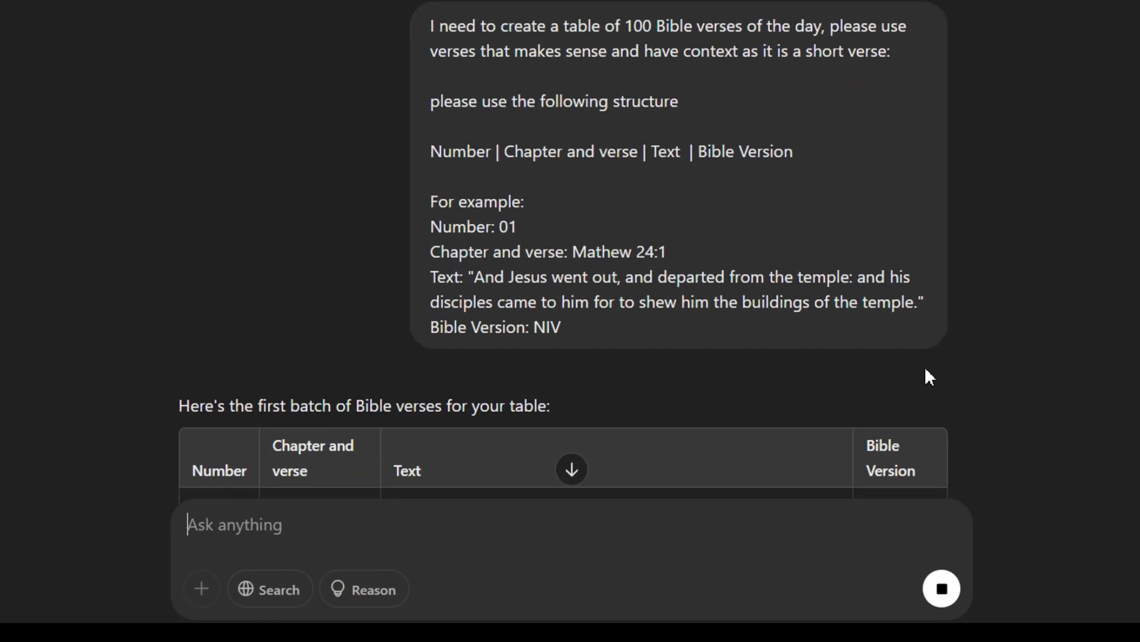
# Step: Send 'continue' to ChatGPT to extend the verse table to verse 50
pyautogui.scroll(-3)
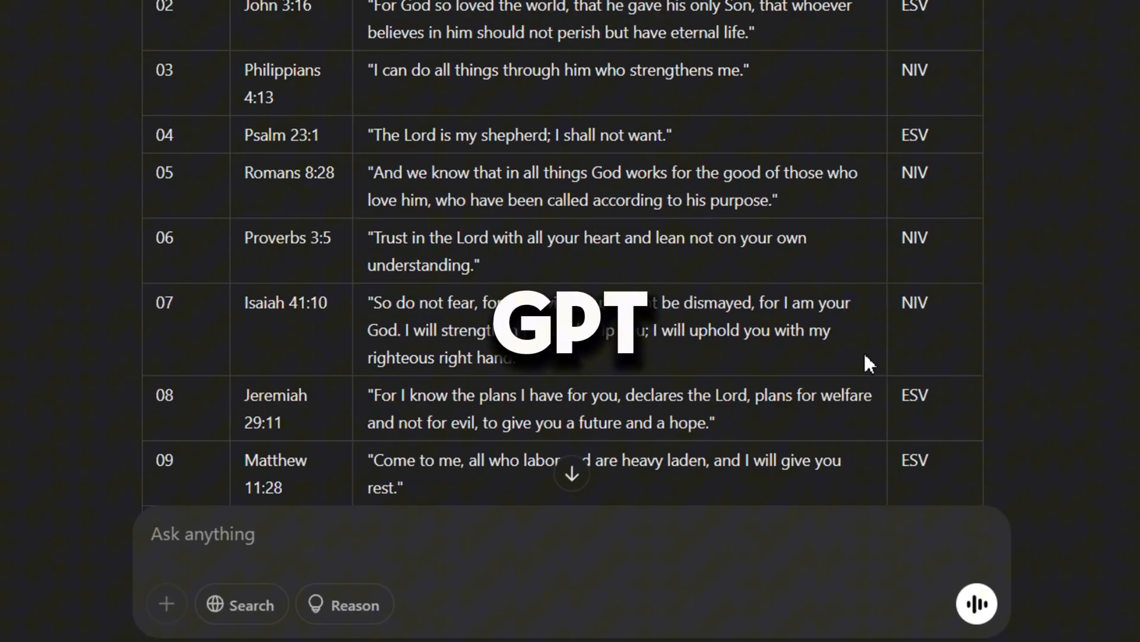
pyautogui.scroll(-3)
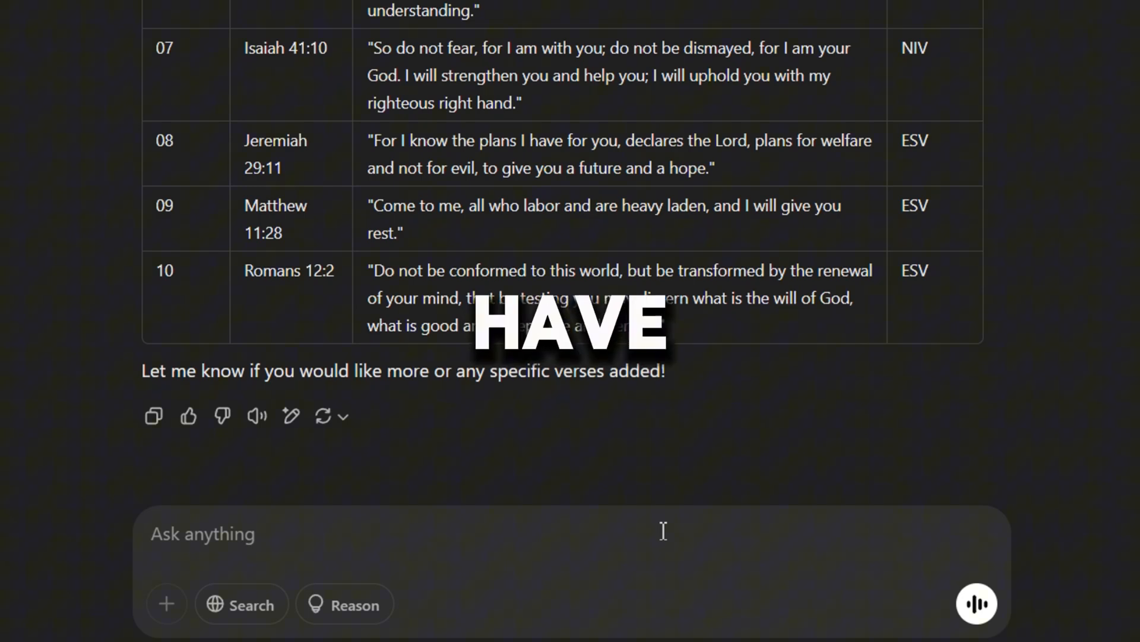
pyautogui.write('conti')
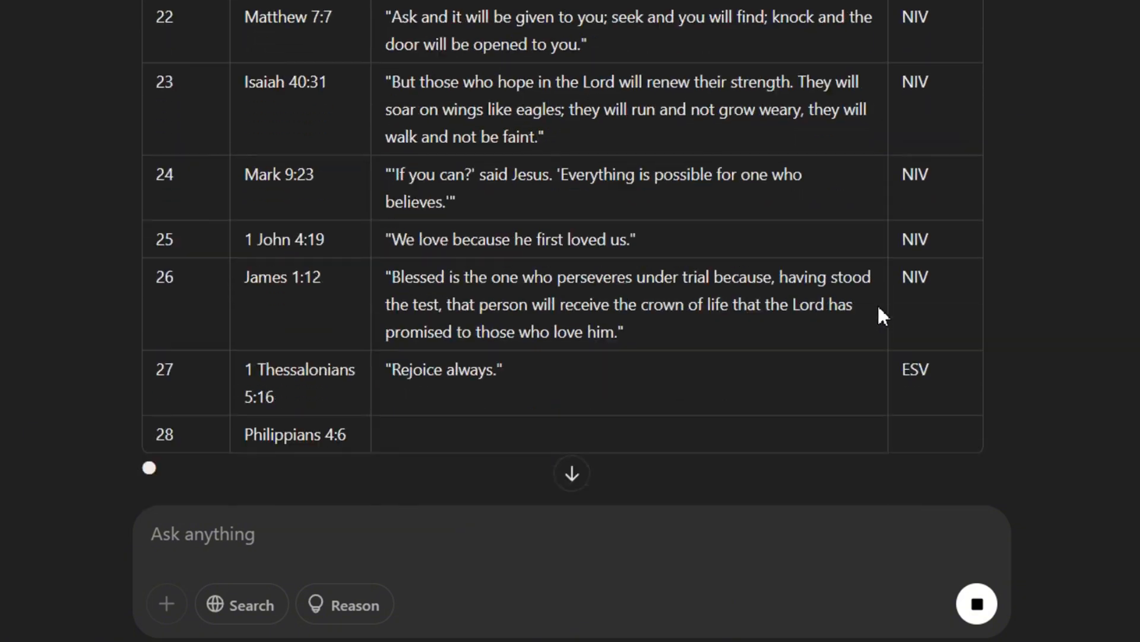
pyautogui.scroll(-3)
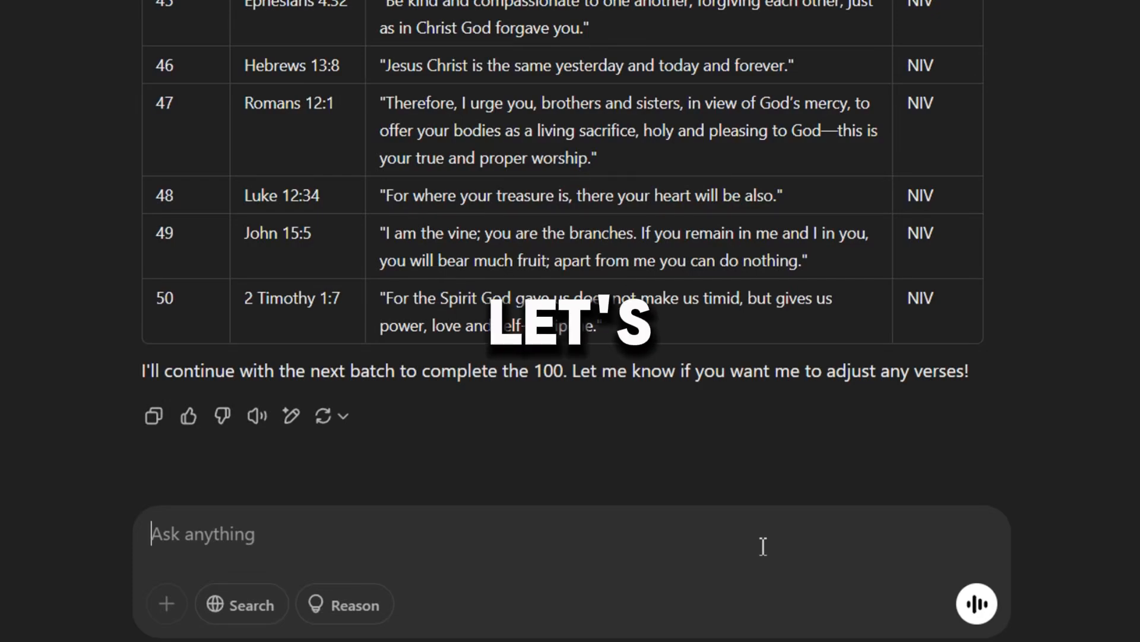
pyautogui.write('continue')
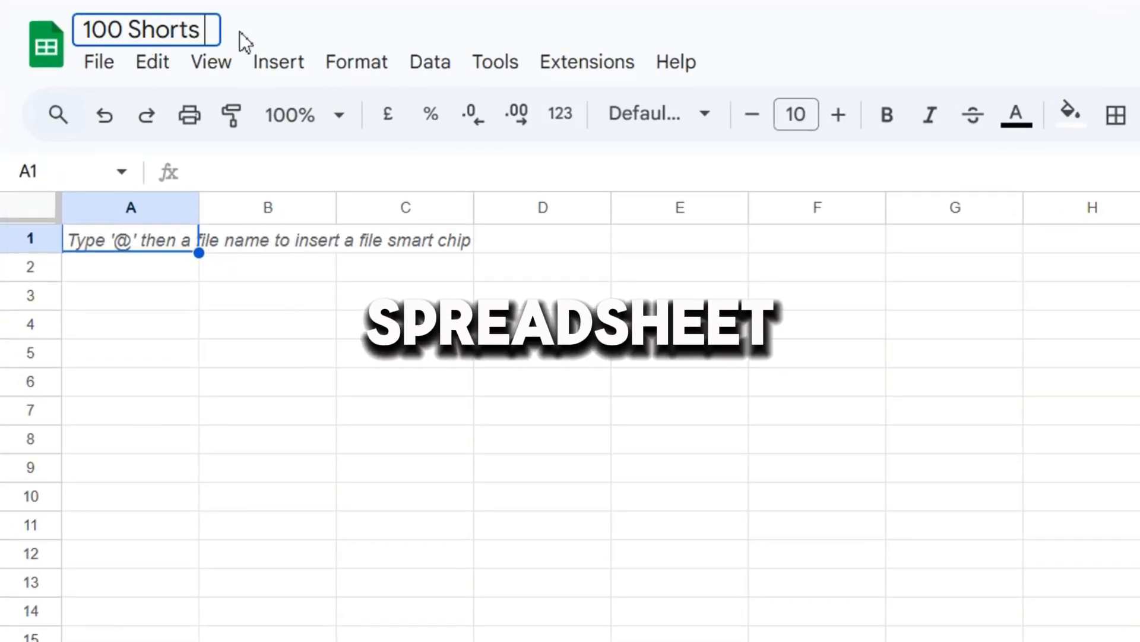
# Step: Name the spreadsheet '100 Shorts List' and enter 'Number' as the first header
pyautogui.write('List')
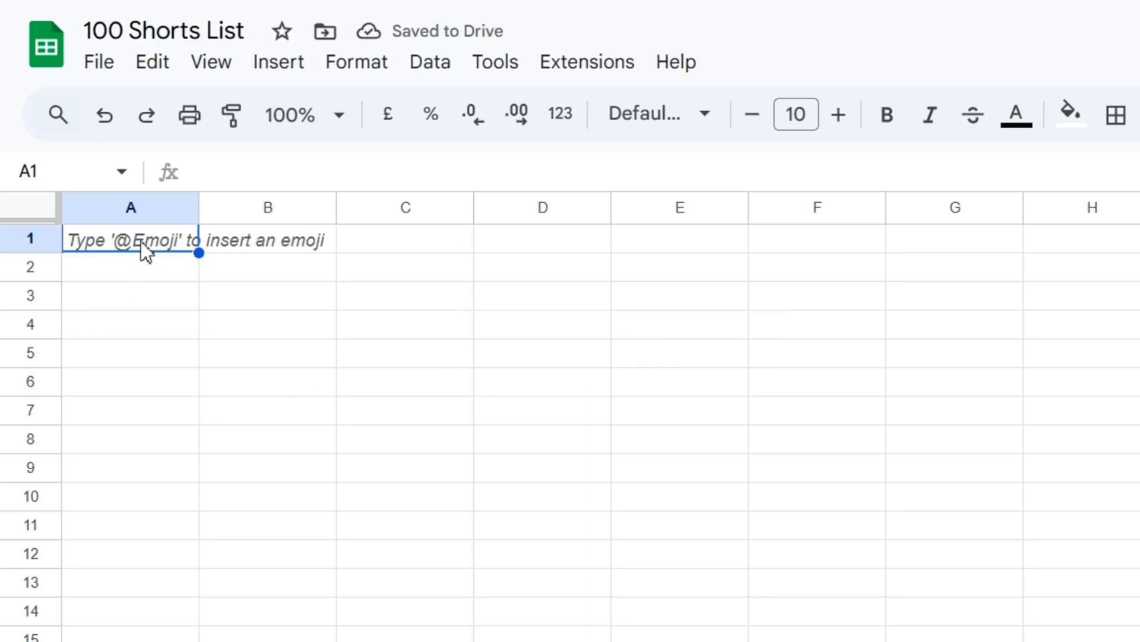
pyautogui.write('Number')
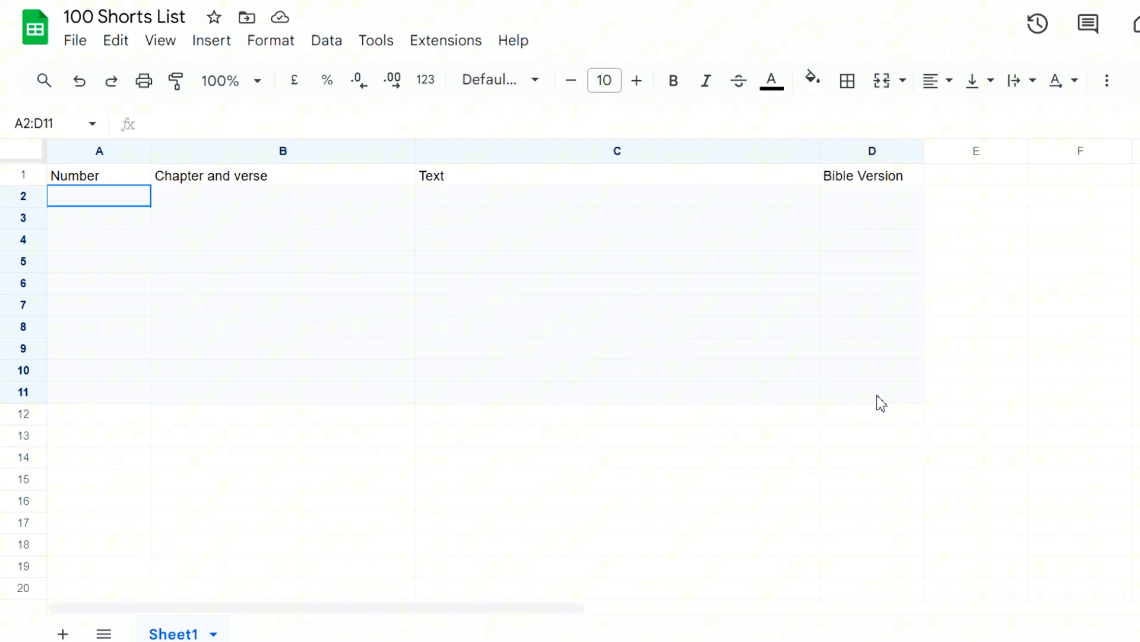
# Step: Paste the copied verse rows into the sheet and scroll through the results
pyautogui.press('ctrl+v')
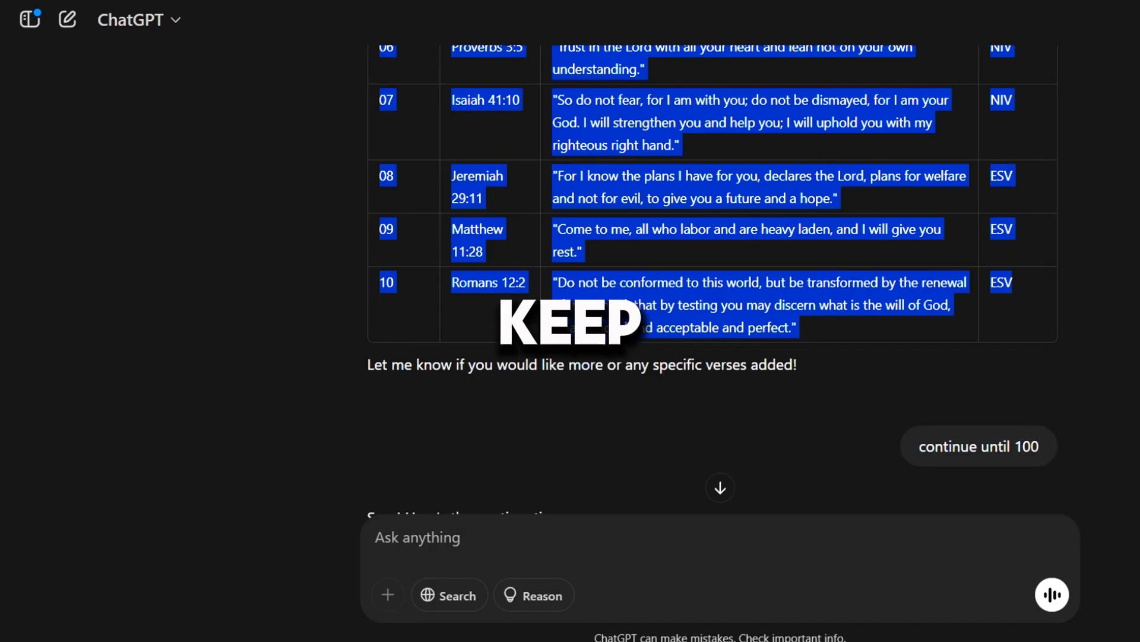
pyautogui.scroll(-3)
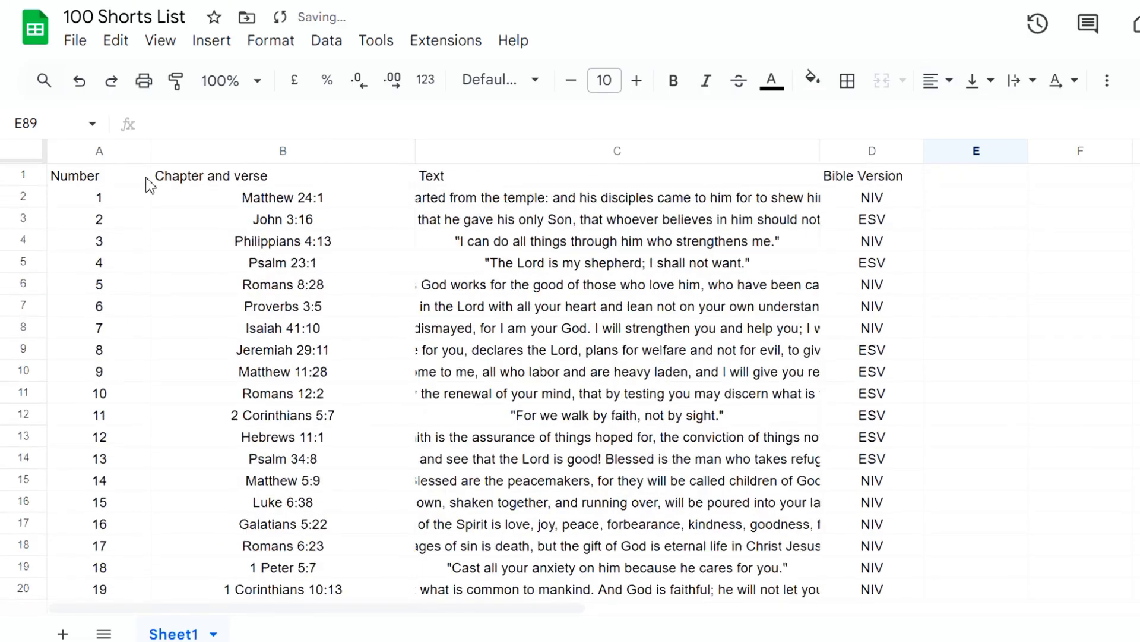
# Step: Make the header row bold and give it a background fill colour
pyautogui.click(812, 80)
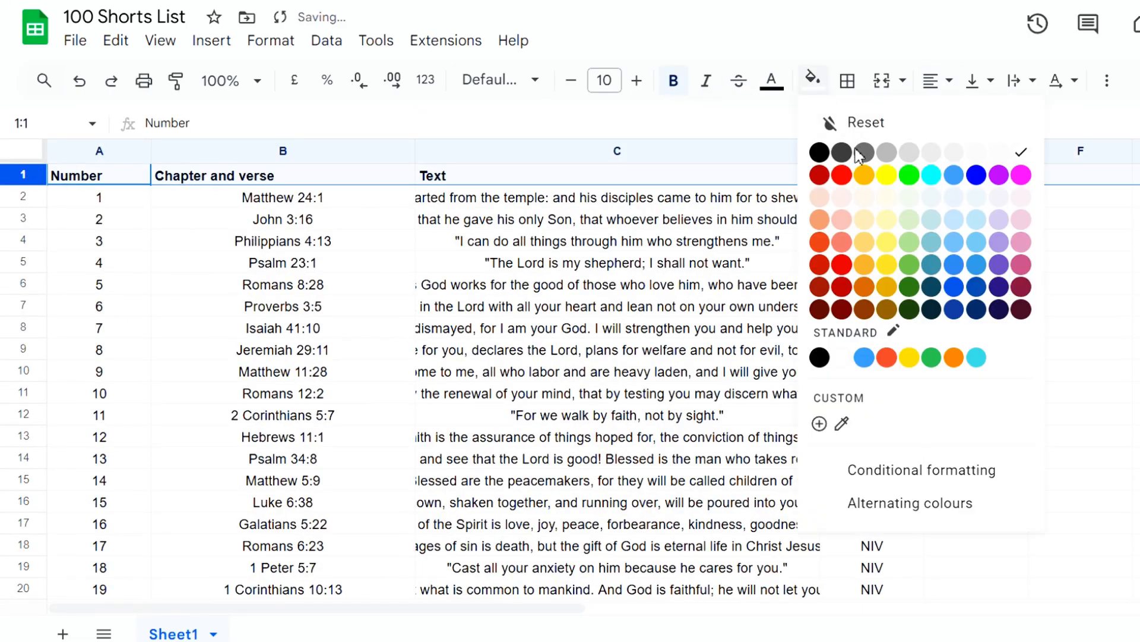
pyautogui.click(841, 153)
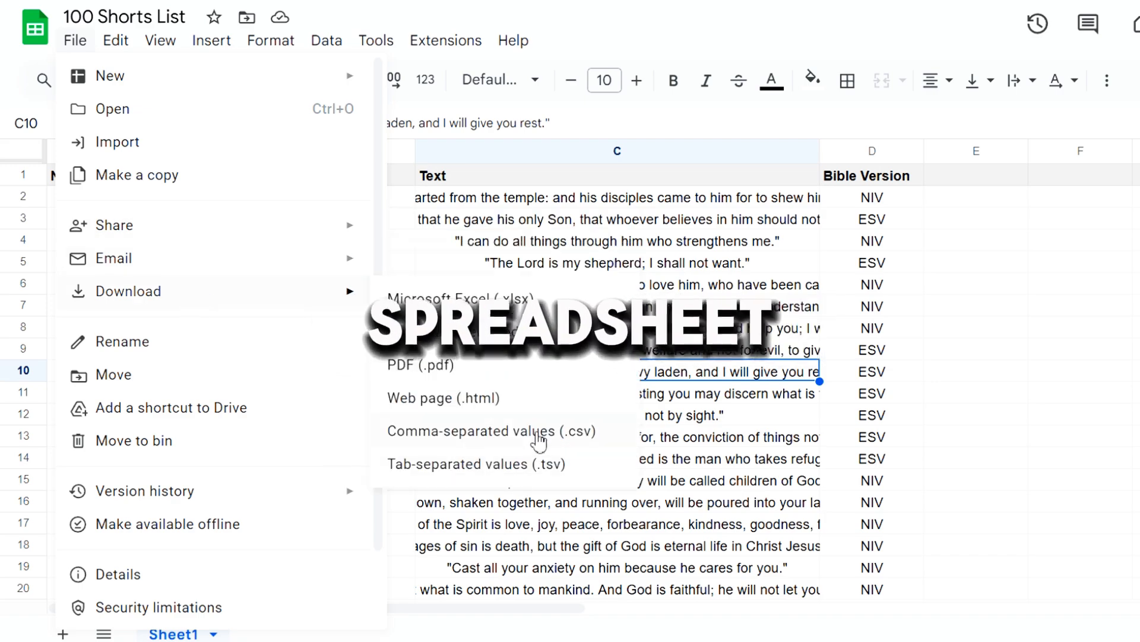
# Step: Download the verse sheet as a comma-separated values (.csv) file
pyautogui.click(489, 431)
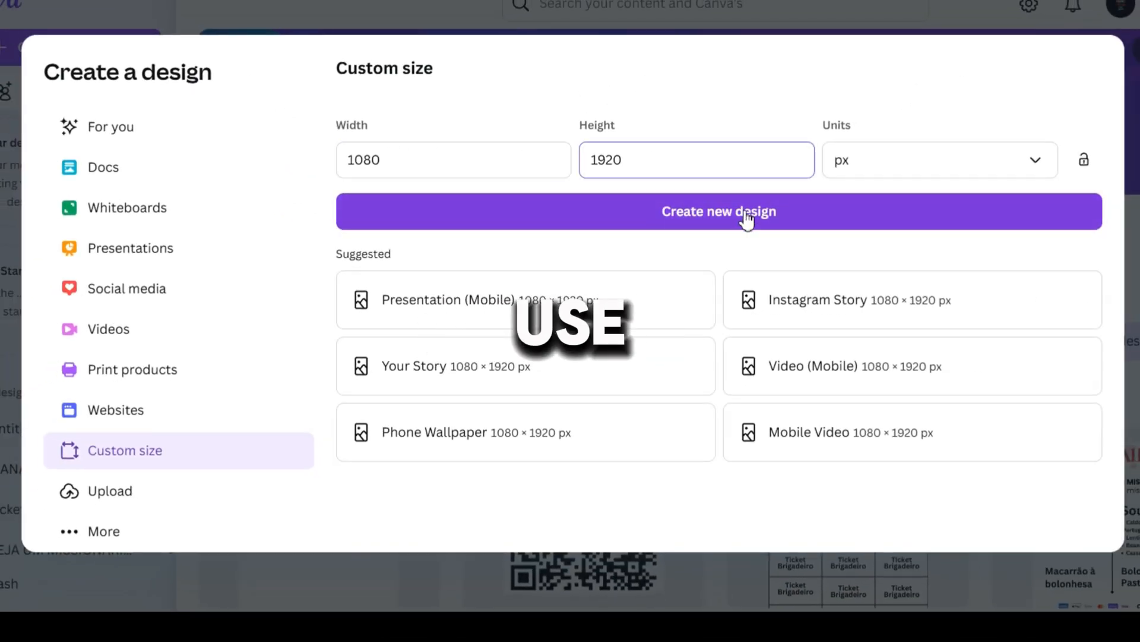
# Step: Create the 1080 × 1920 px design and set its page background to dark navy
pyautogui.click(718, 211)
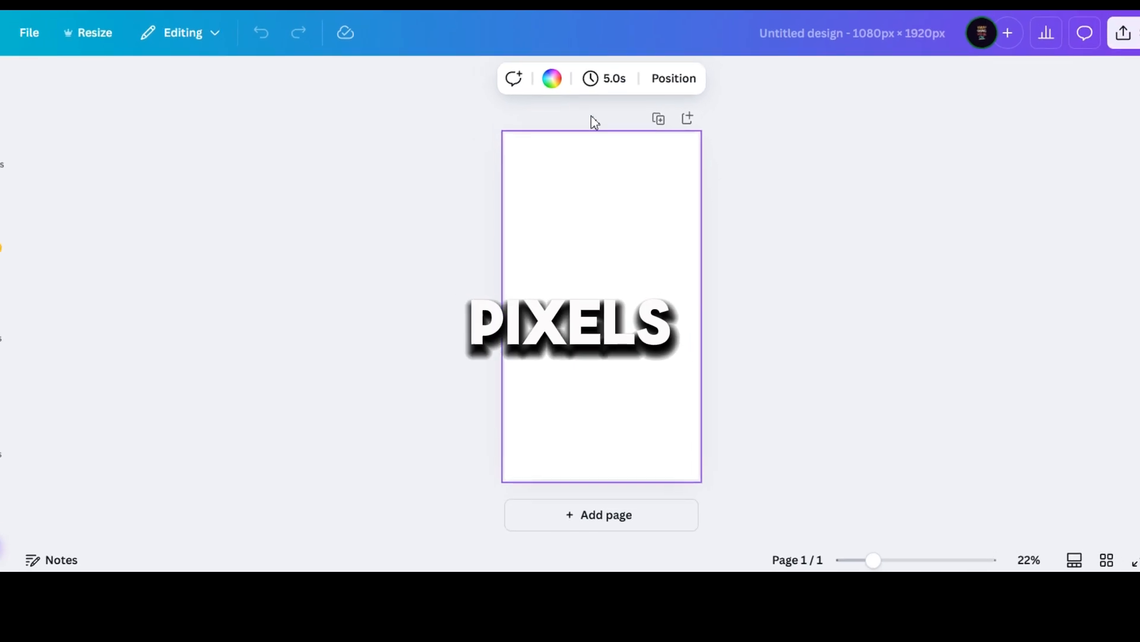
pyautogui.click(551, 78)
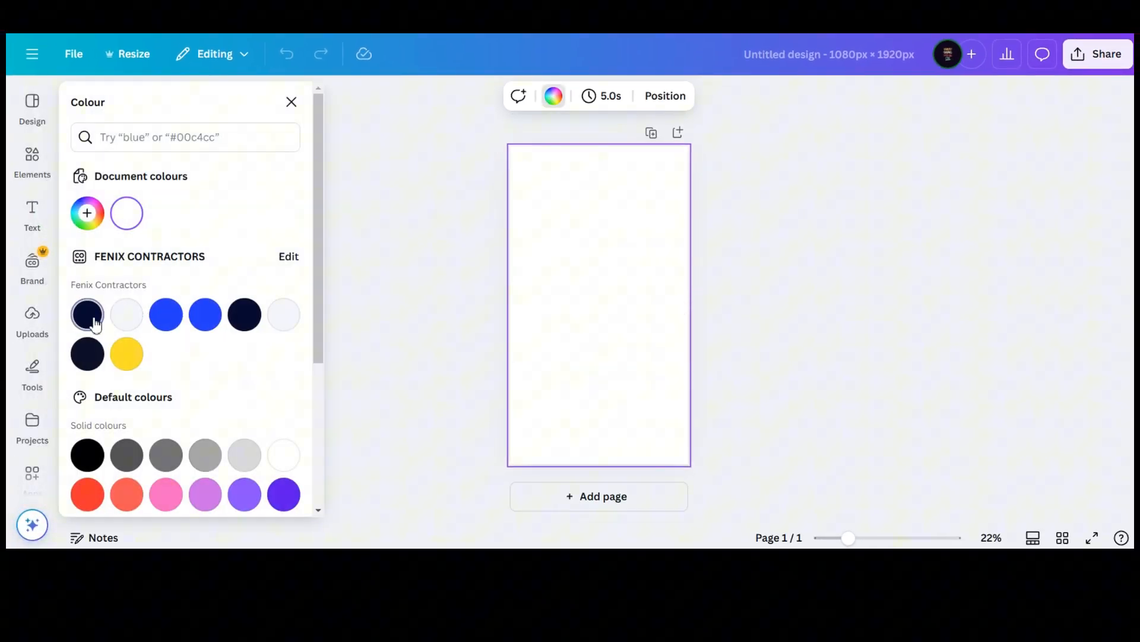
pyautogui.click(87, 313)
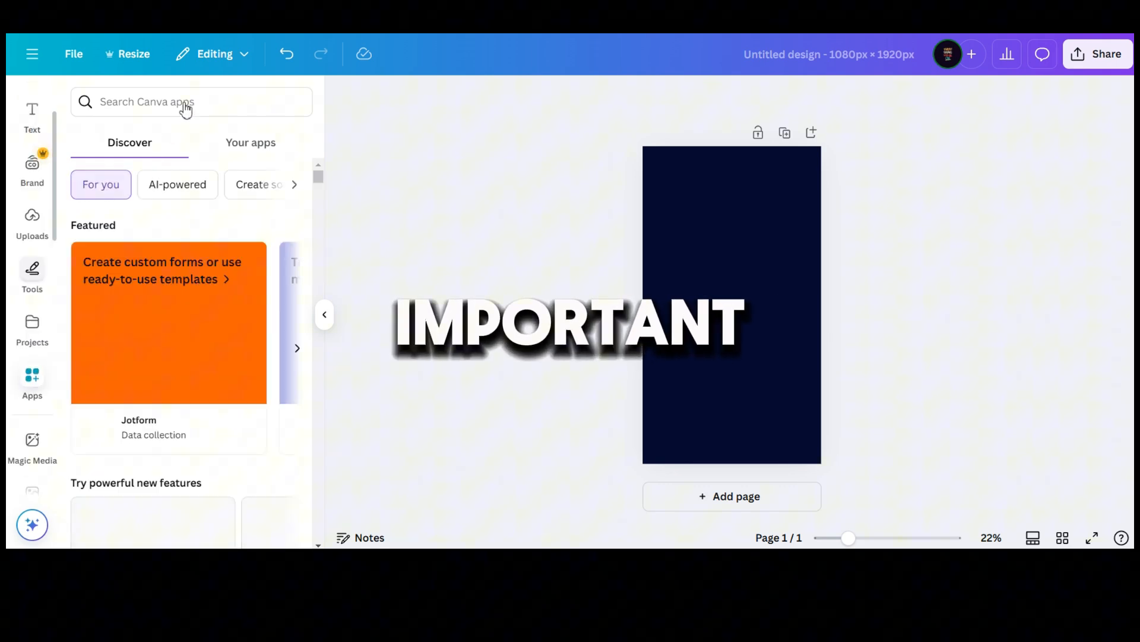
# Step: Open Bulk create and upload '100 Shorts List - Sheet1.csv' as the data source
pyautogui.write('bulk')
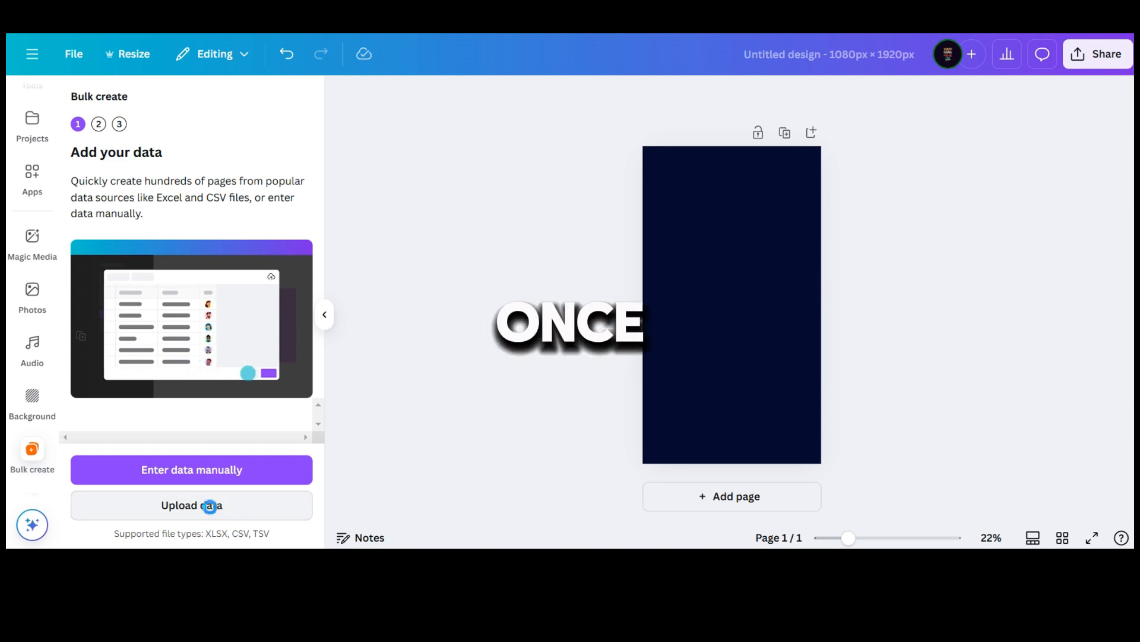
pyautogui.click(191, 505)
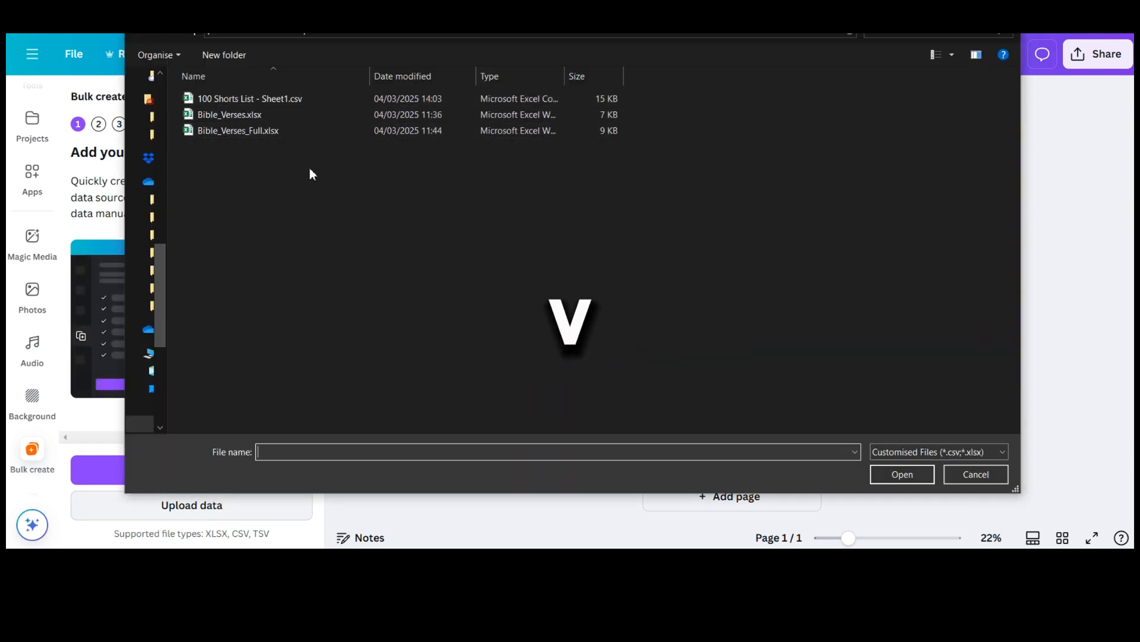
pyautogui.click(250, 98)
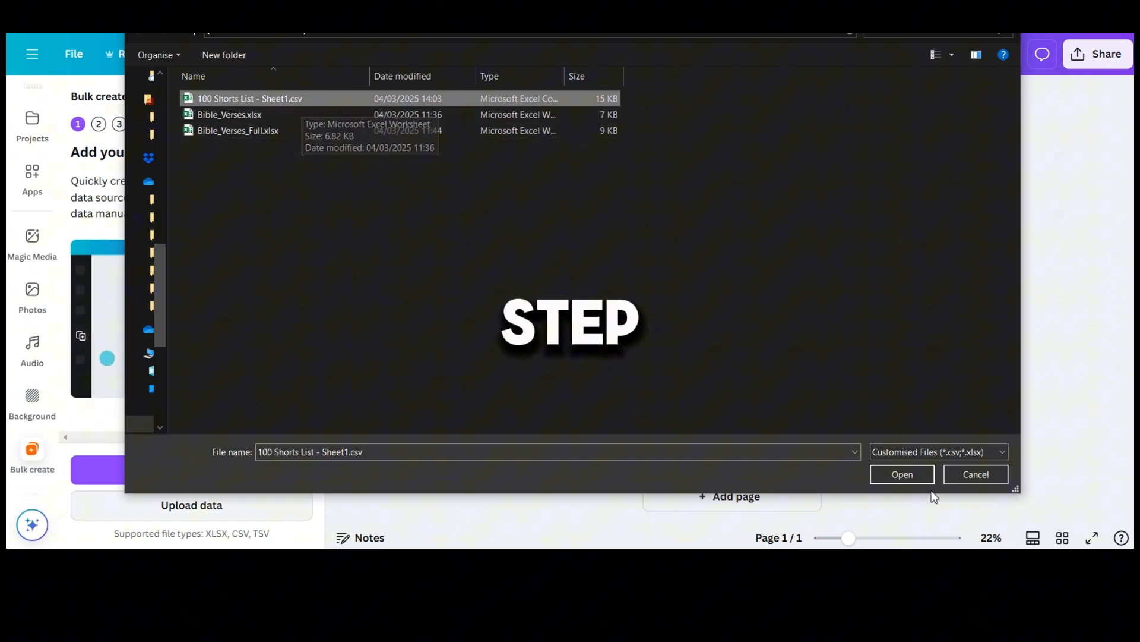
pyautogui.click(901, 474)
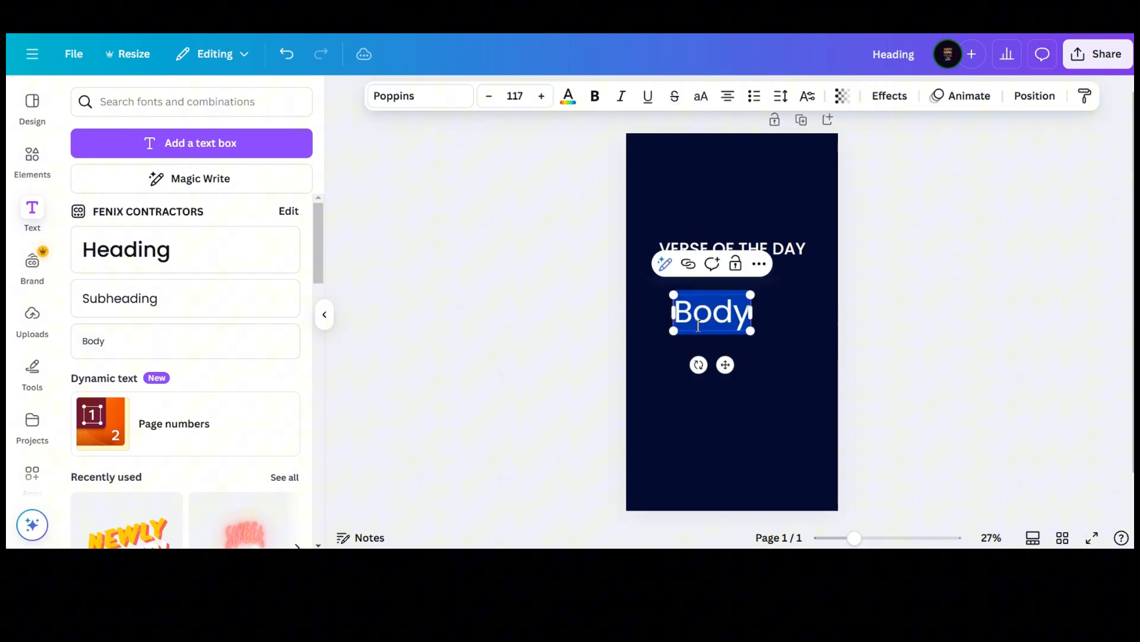
# Step: Type the placeholder body text under the heading and enlarge its font size
pyautogui.write('the long text goes here keep some space for the large texts')
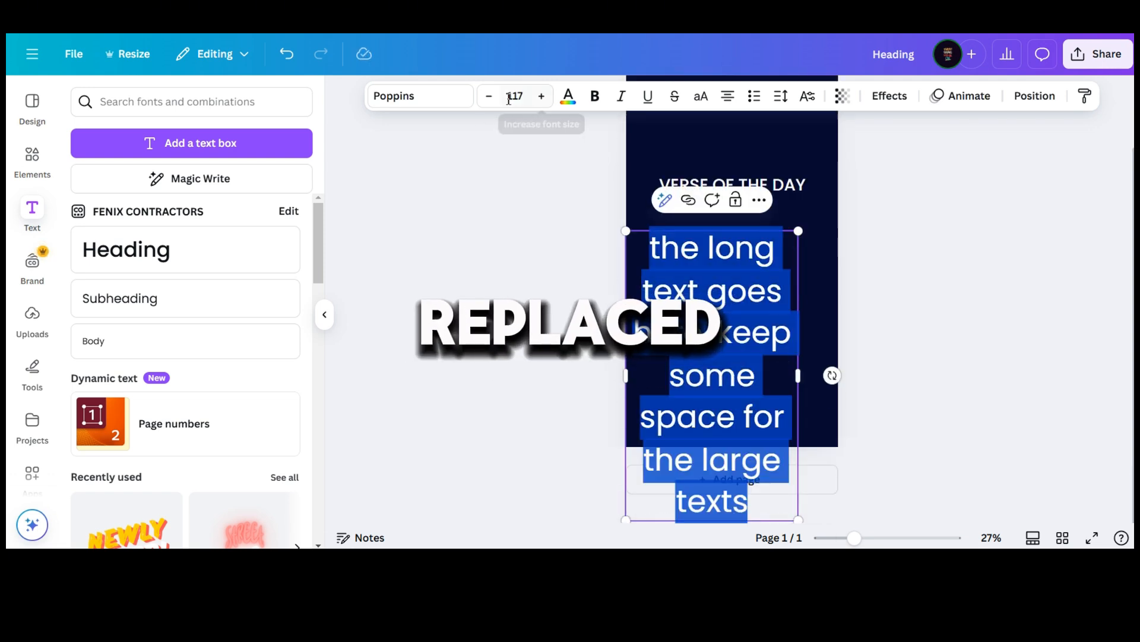
pyautogui.click(490, 95)
pyautogui.write('20')
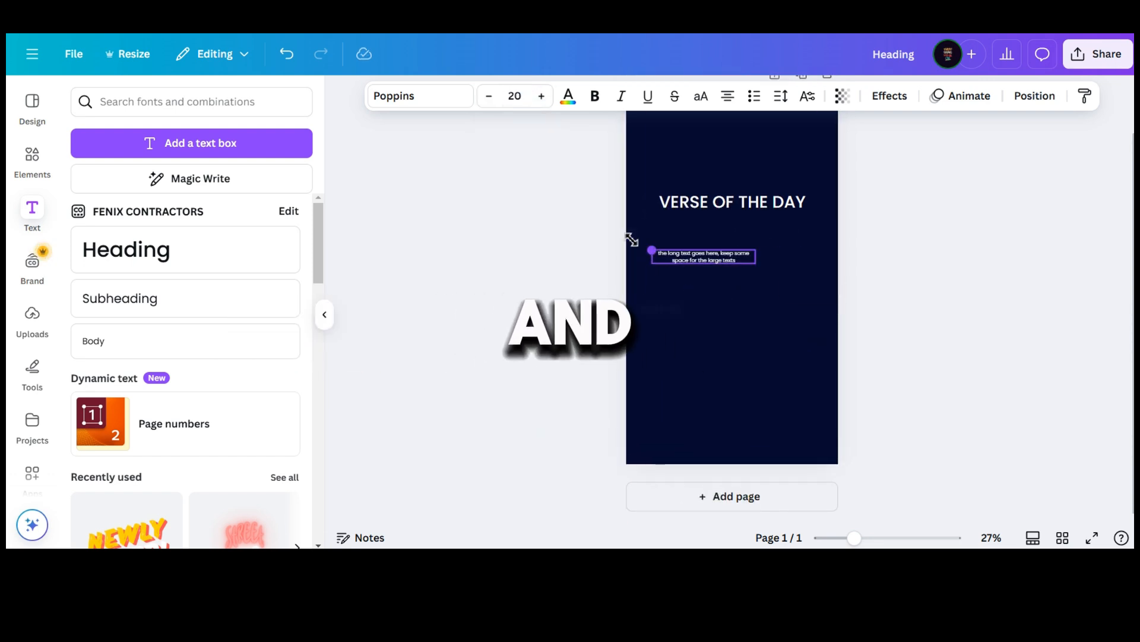
pyautogui.click(541, 95)
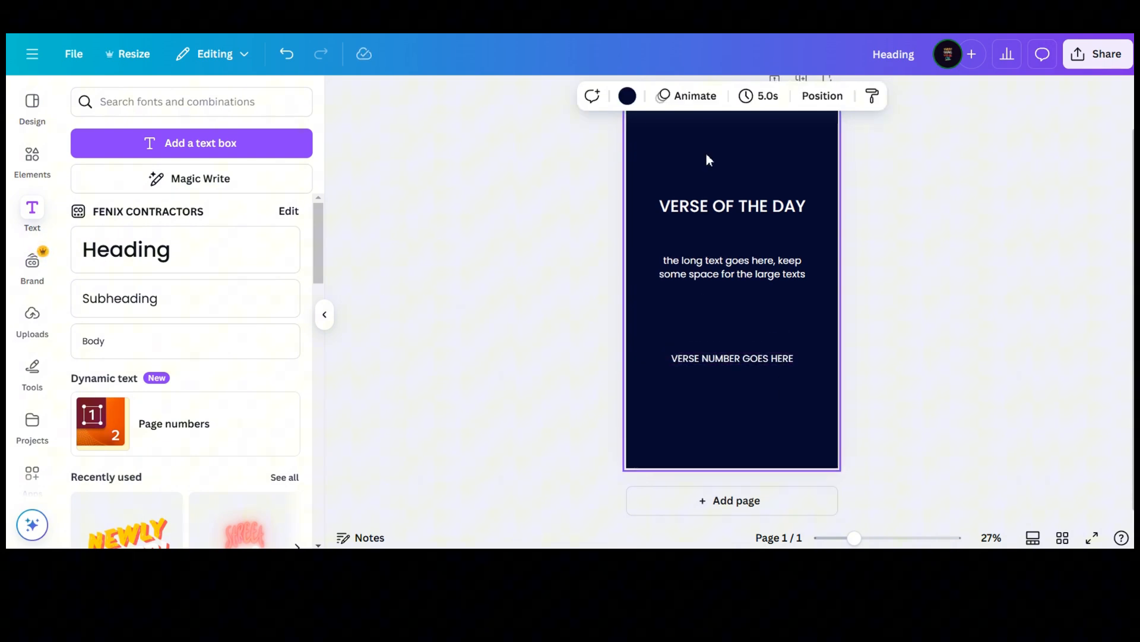
# Step: Insert a lotus logo graphic and make the numbered circle gold
pyautogui.write('lOGO')
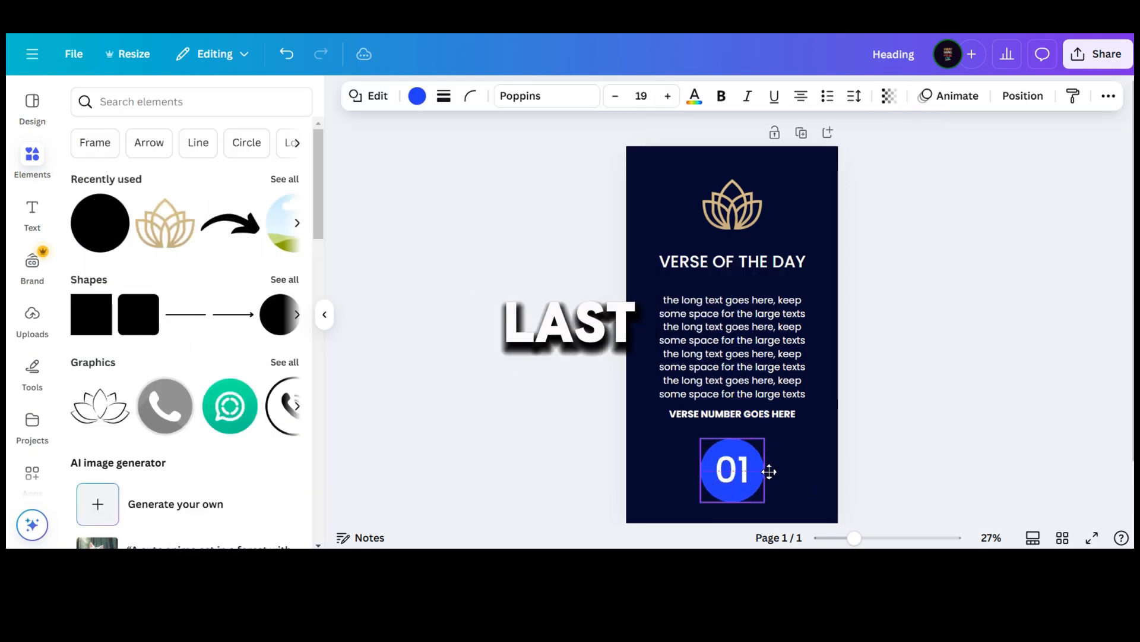
pyautogui.click(417, 96)
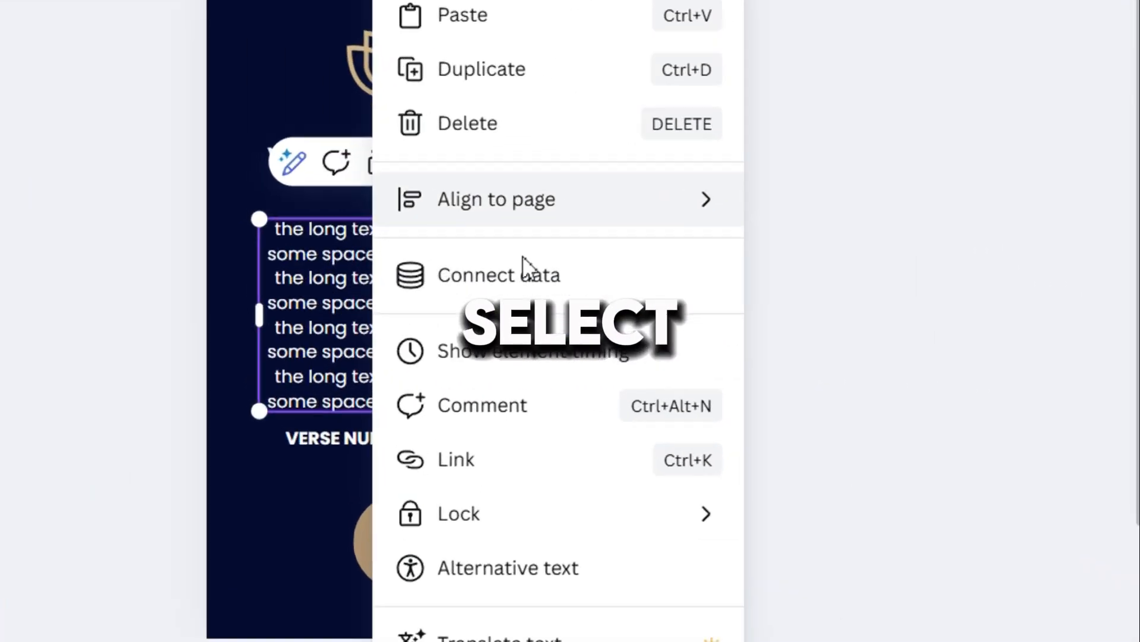
# Step: Connect body text to Text, verse line to Chapter and verse, circle to Number
pyautogui.click(499, 275)
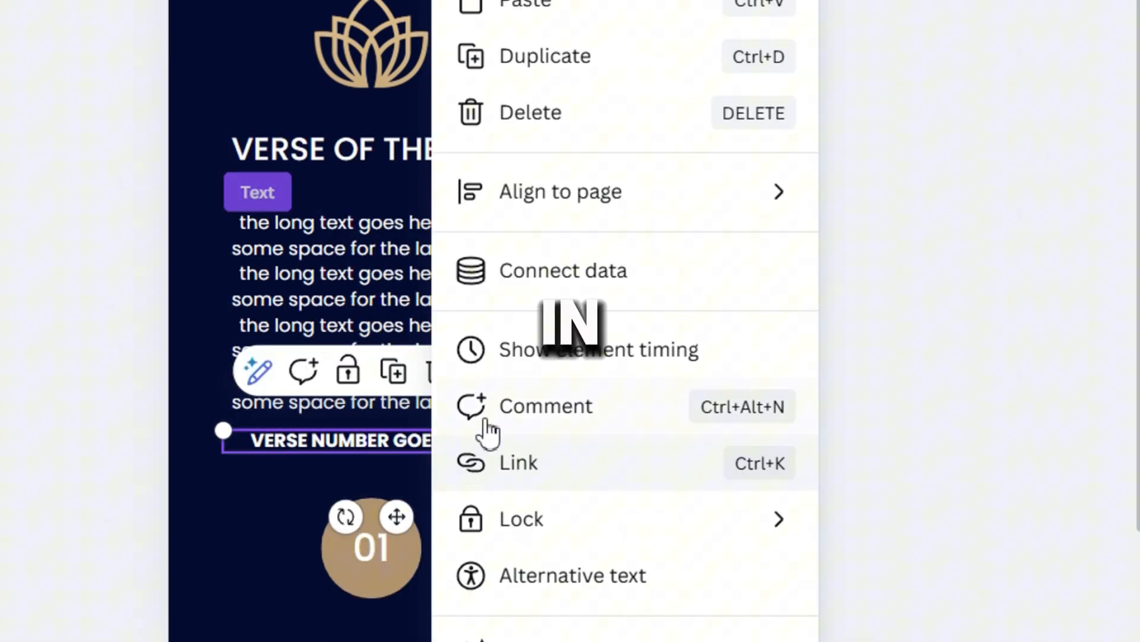
pyautogui.click(563, 270)
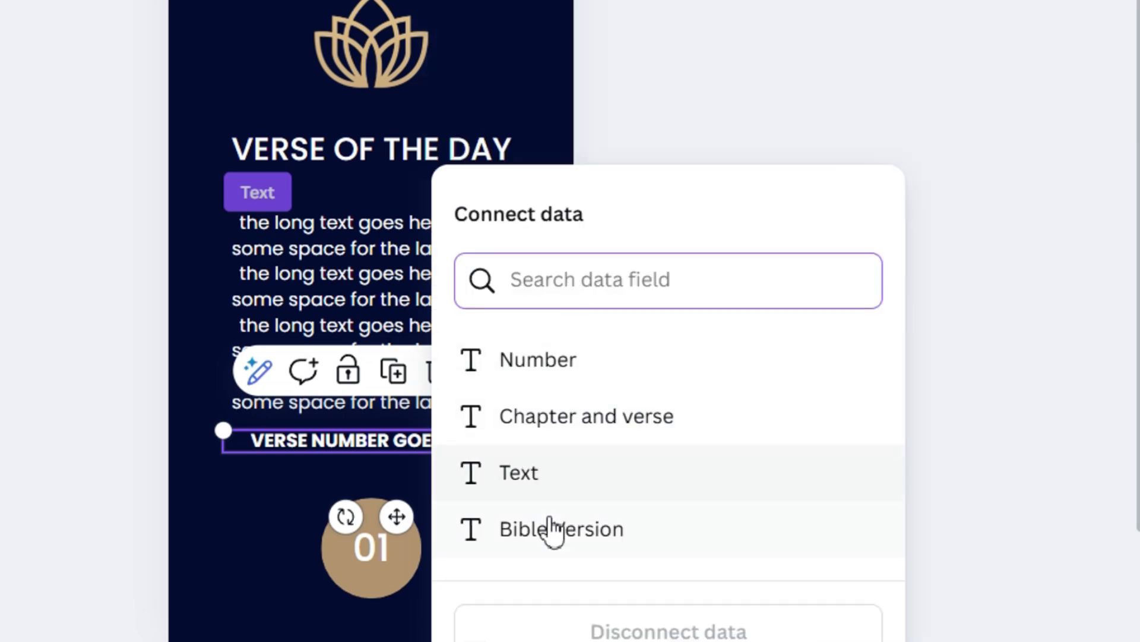
pyautogui.moveTo(518, 408)
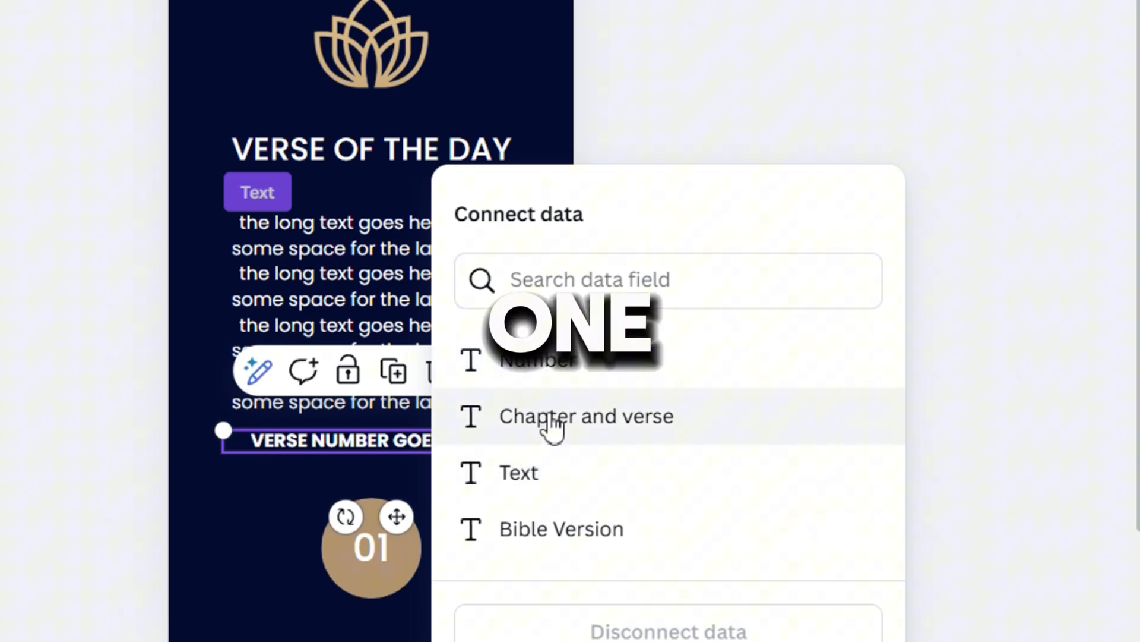
pyautogui.click(587, 415)
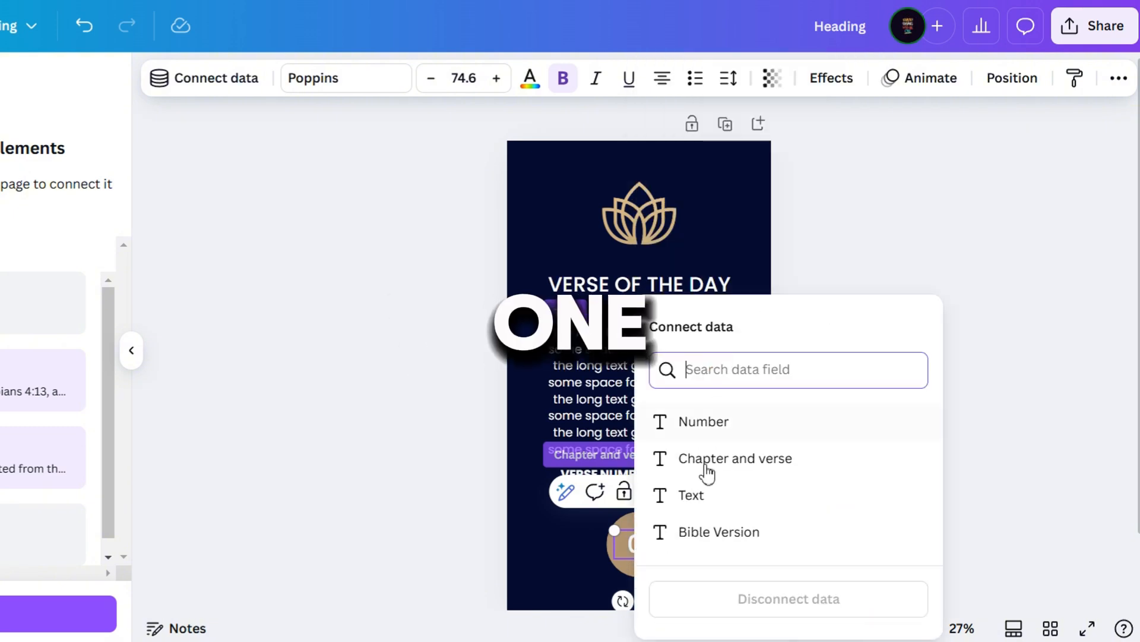
pyautogui.click(703, 421)
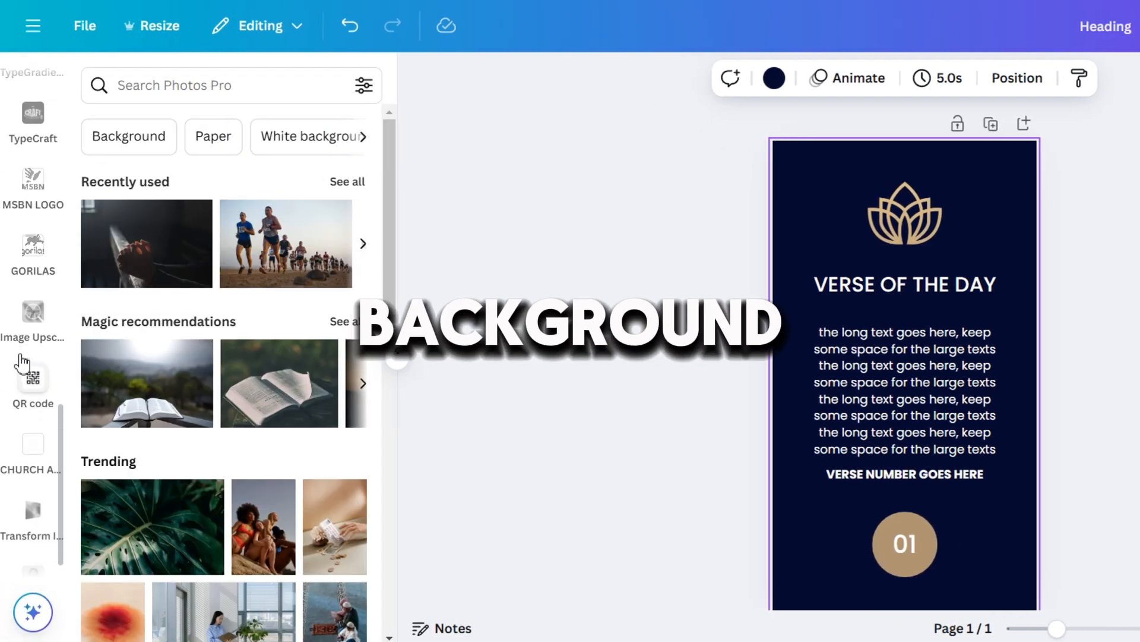
# Step: Search 'animated background' and apply the dark blue cloudy result as the page background
pyautogui.write('ANI')
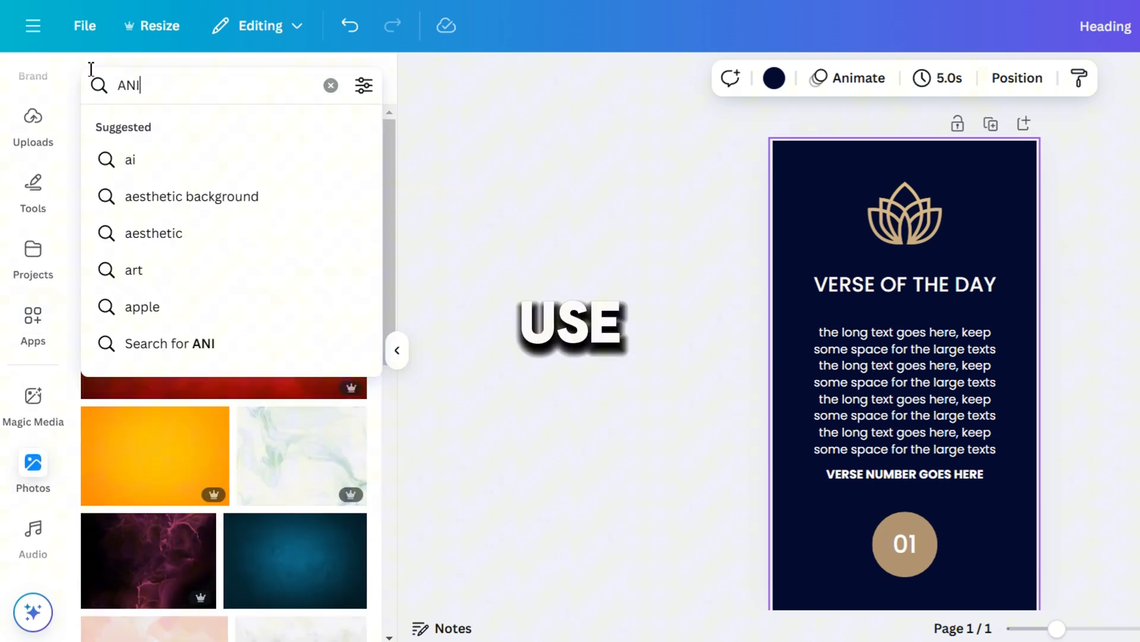
pyautogui.write('ANIMATED BACKGROUND')
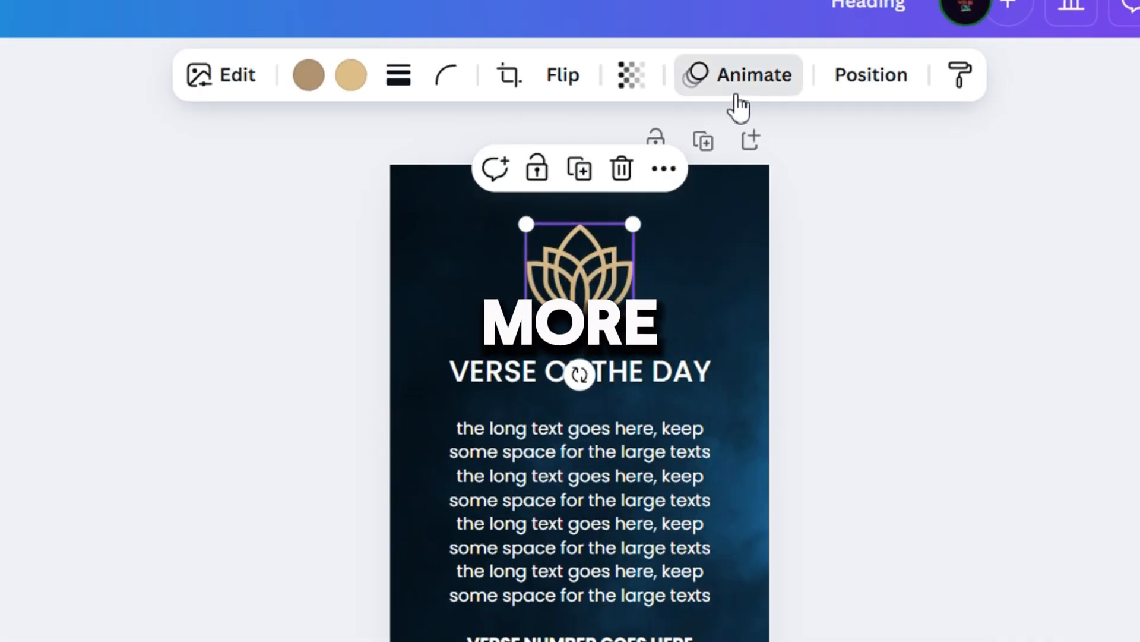
pyautogui.click(738, 75)
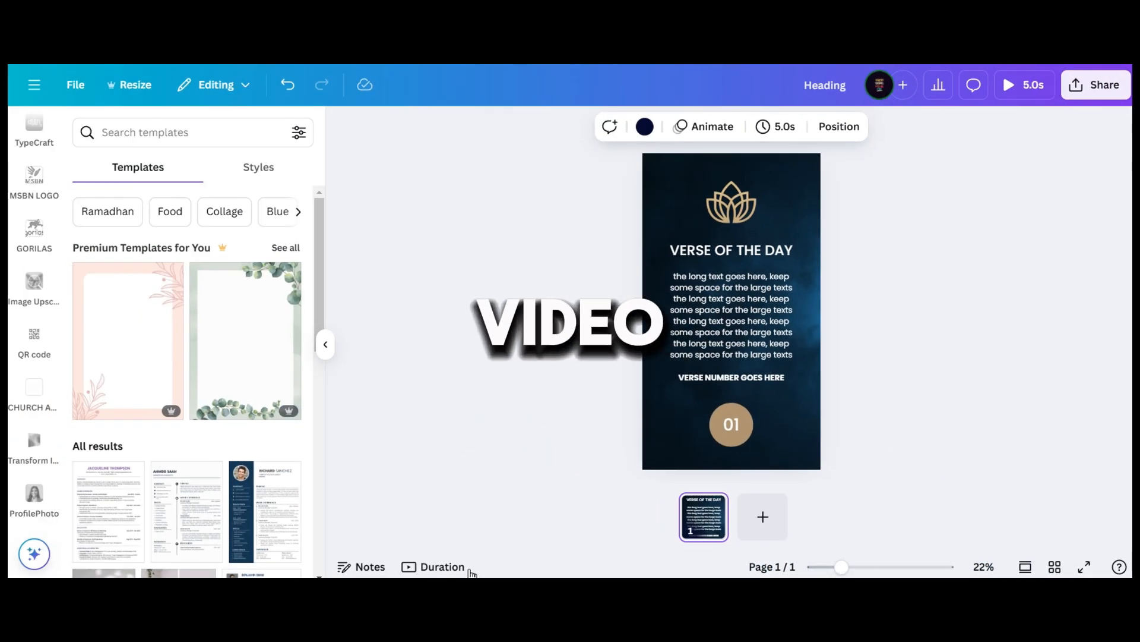
# Step: Extend the verse page to 20 seconds on the timeline and adjust the text layer bars
pyautogui.click(441, 567)
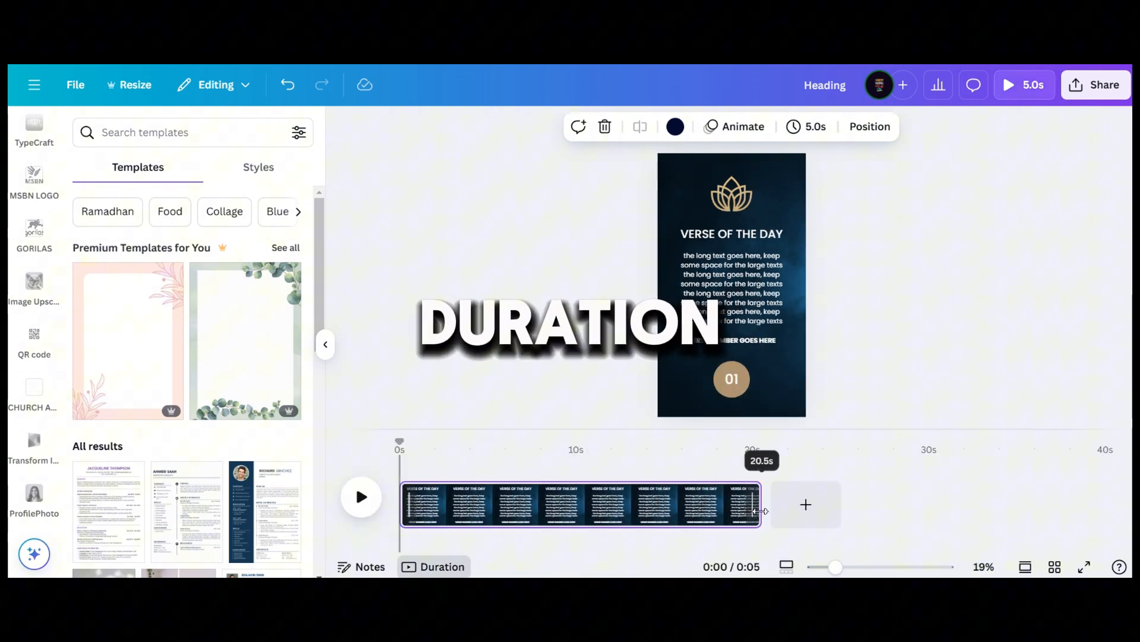
pyautogui.moveTo(758, 505); pyautogui.dragTo(756, 505)
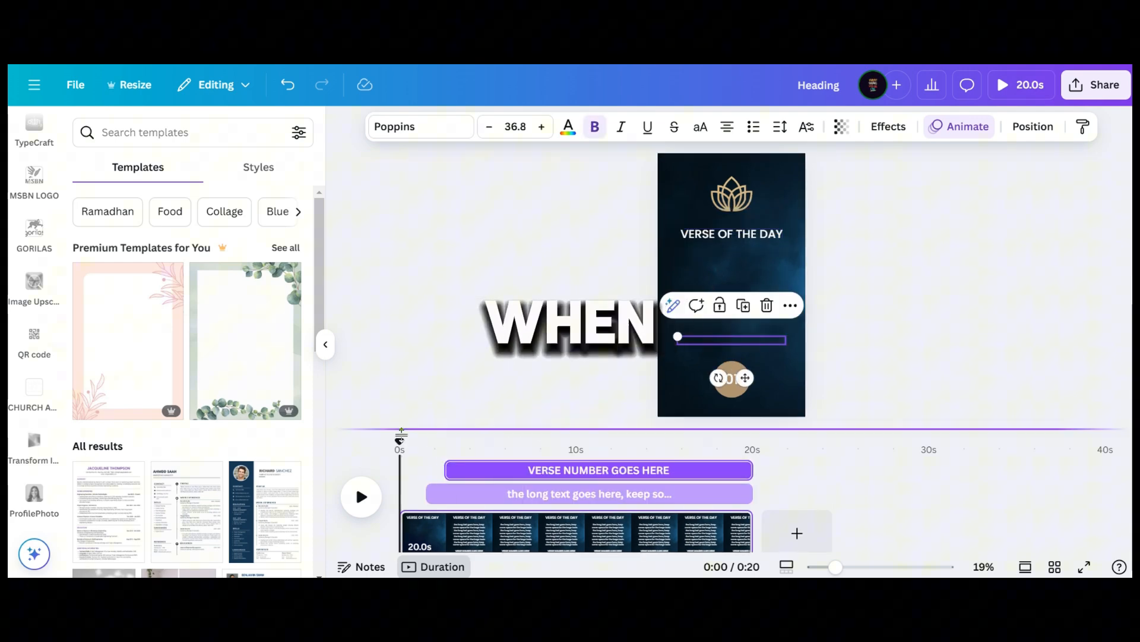
pyautogui.click(362, 496)
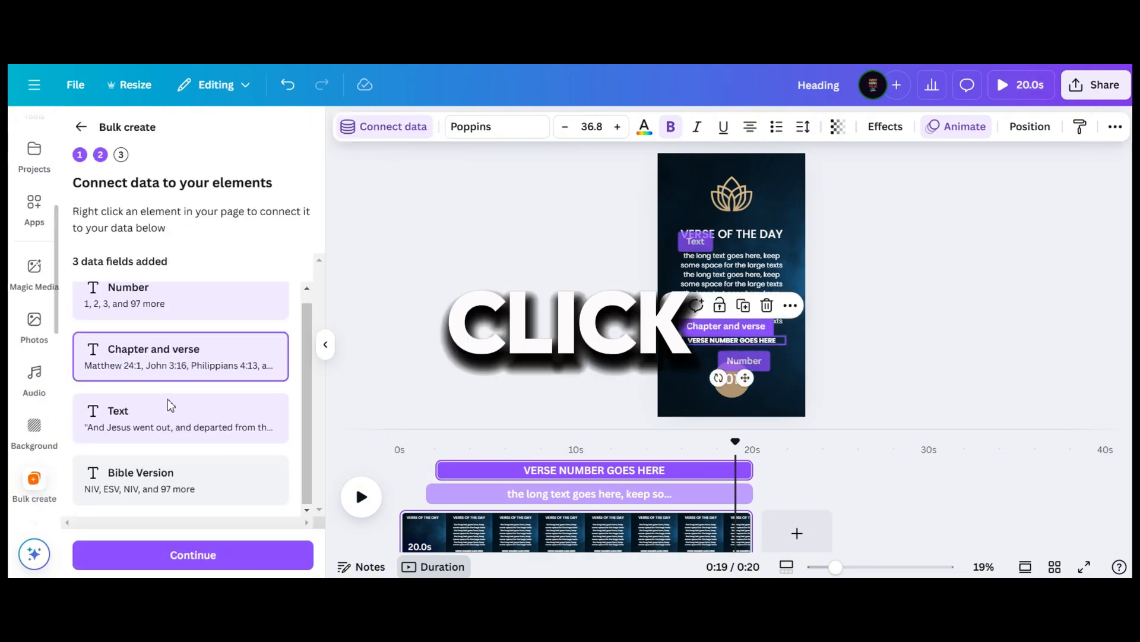
# Step: Continue with the connected data fields and generate 100 designs from all verse rows
pyautogui.click(191, 554)
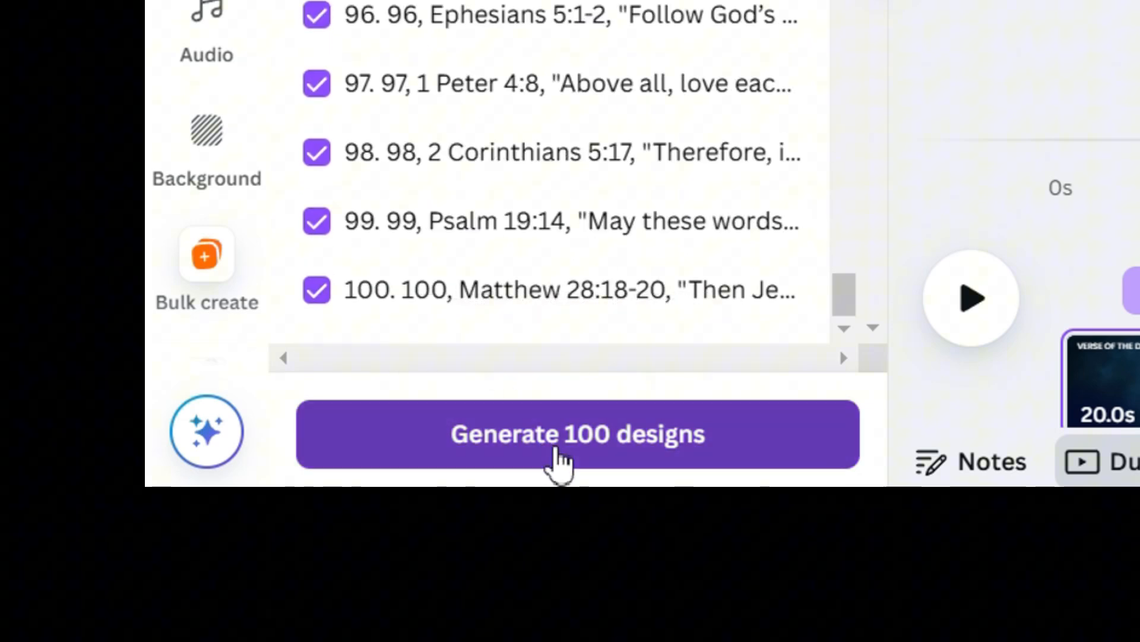
pyautogui.click(576, 433)
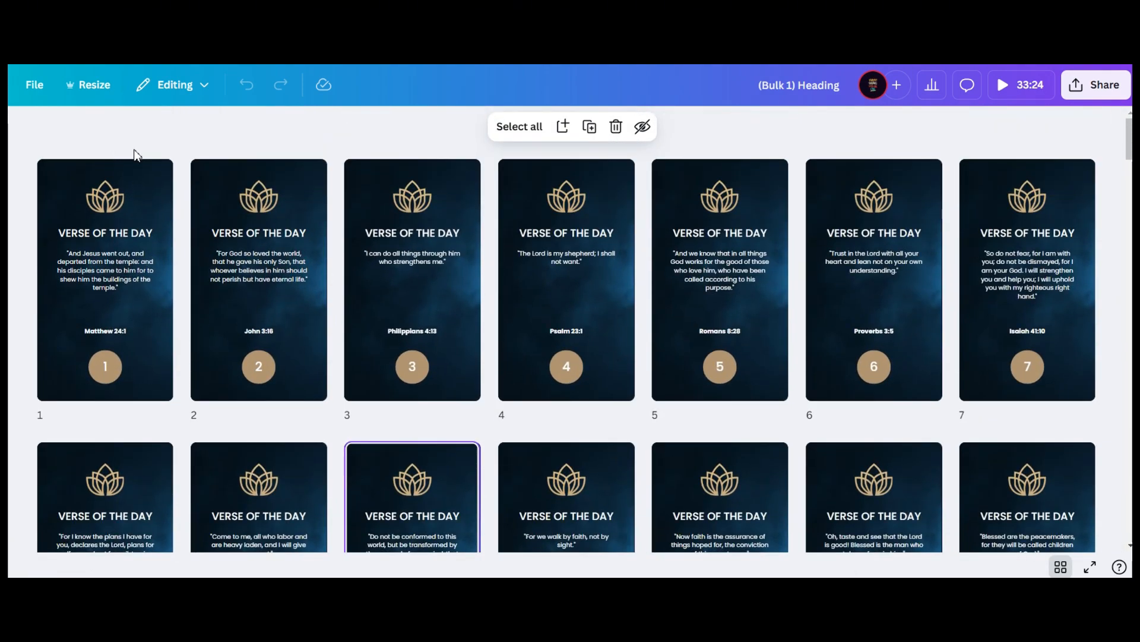
# Step: Review the generated pages and open download settings for MP4 video, pages 1–100
pyautogui.scroll(-3)
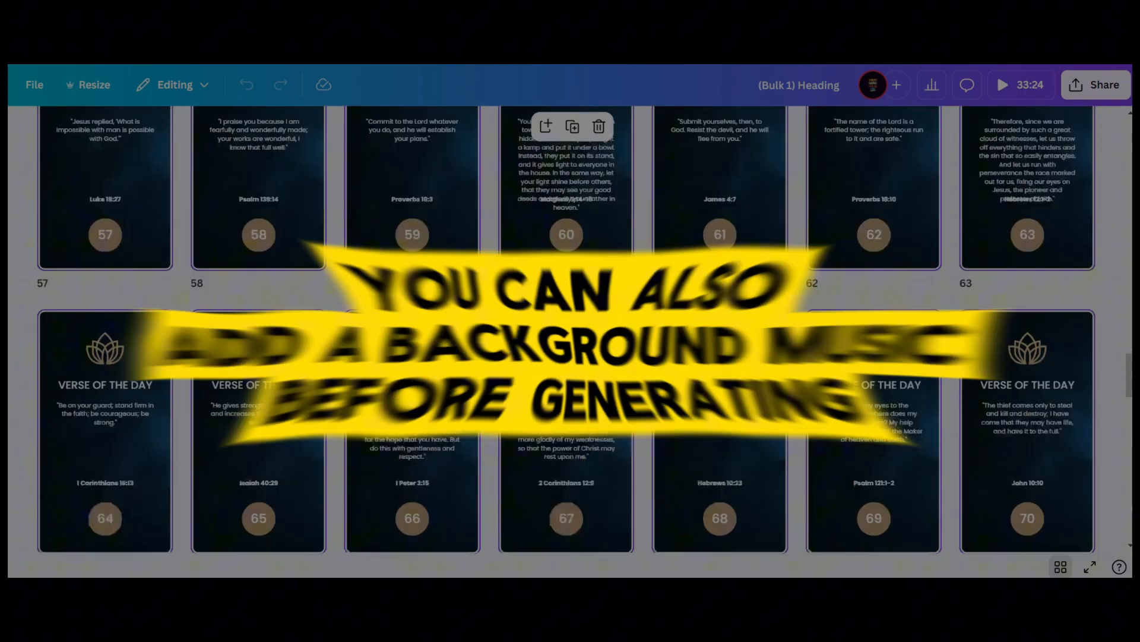
pyautogui.click(1101, 84)
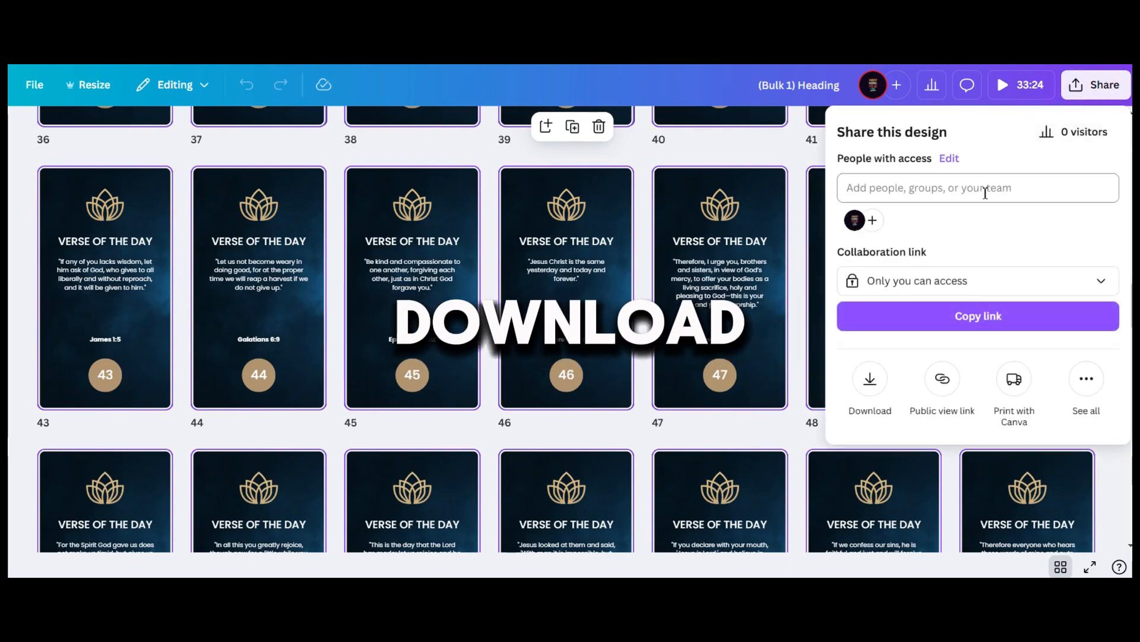
pyautogui.click(869, 378)
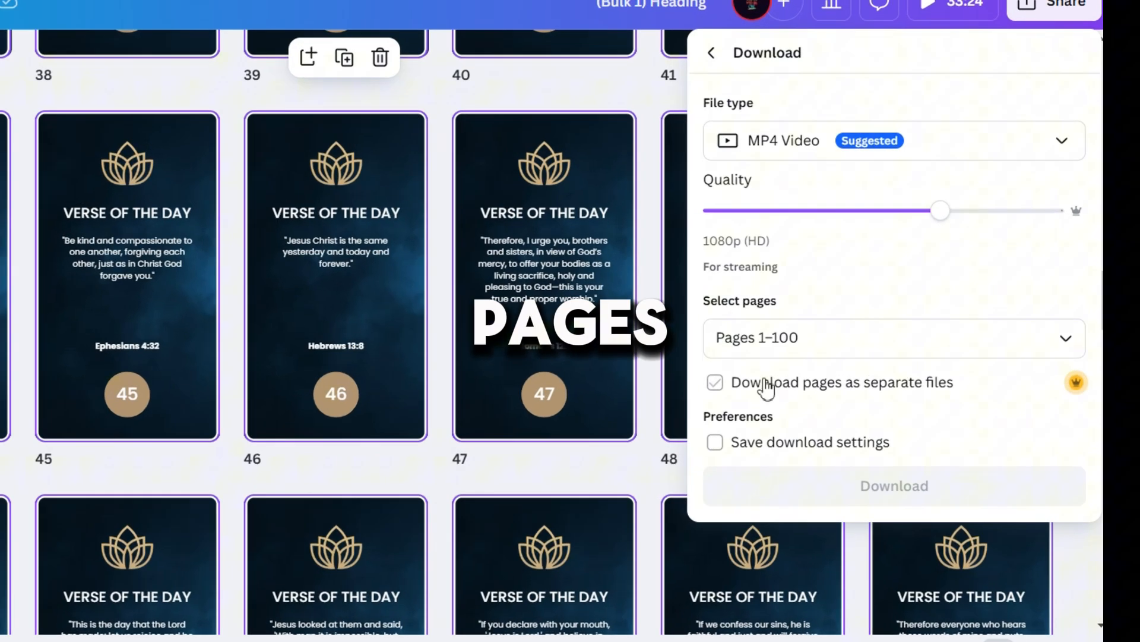